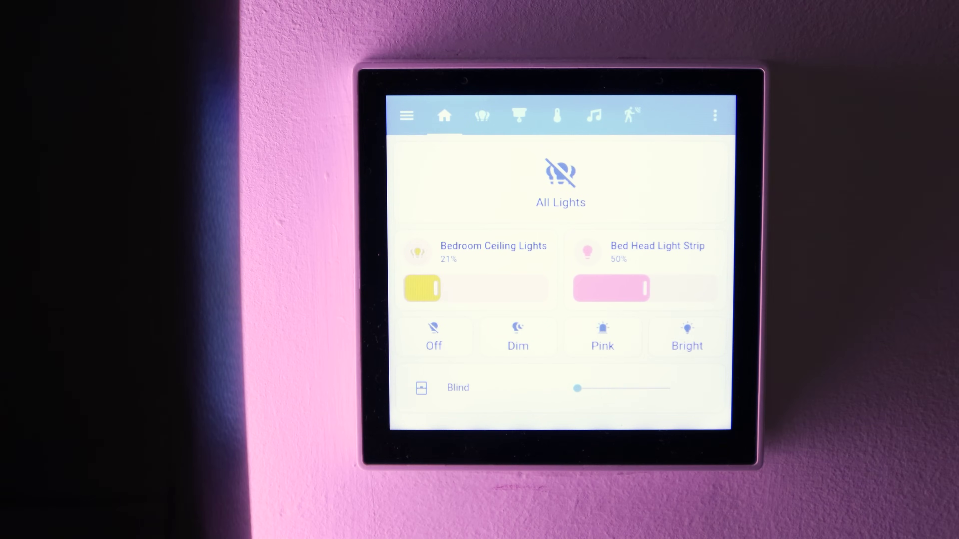
- Switch the Home Assistant wall panel dashboard from the lights overview to the Heating view with its thermostat
left_click(420, 388)
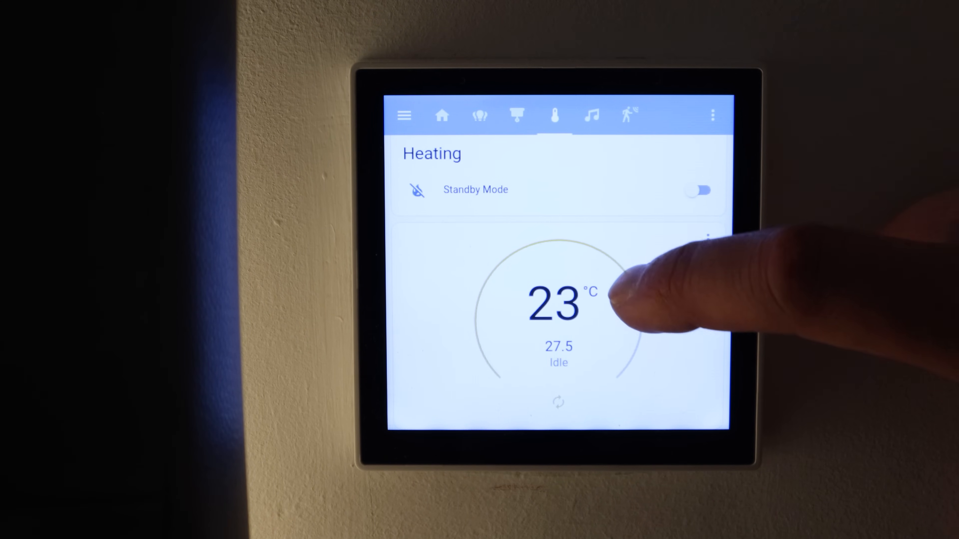
scroll("down", 3)
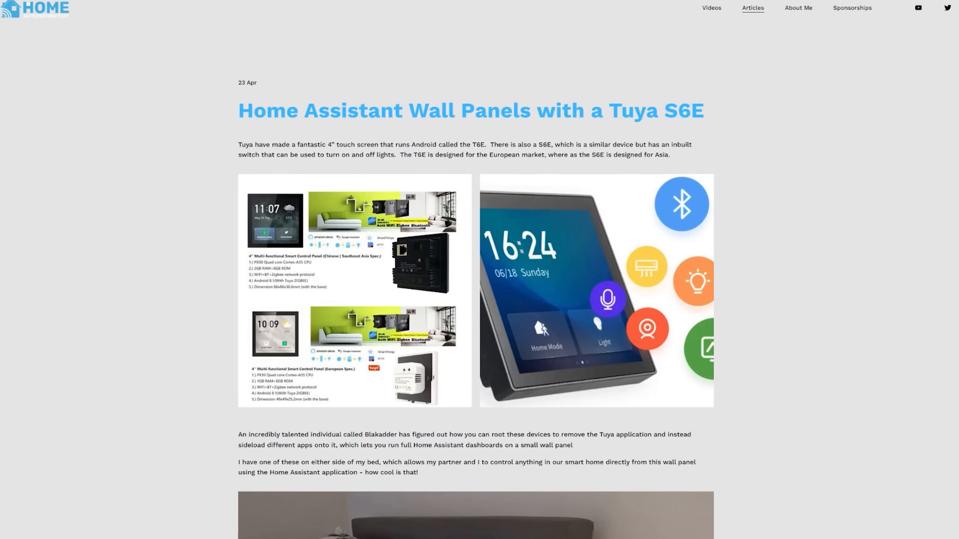
scroll("down", 3)
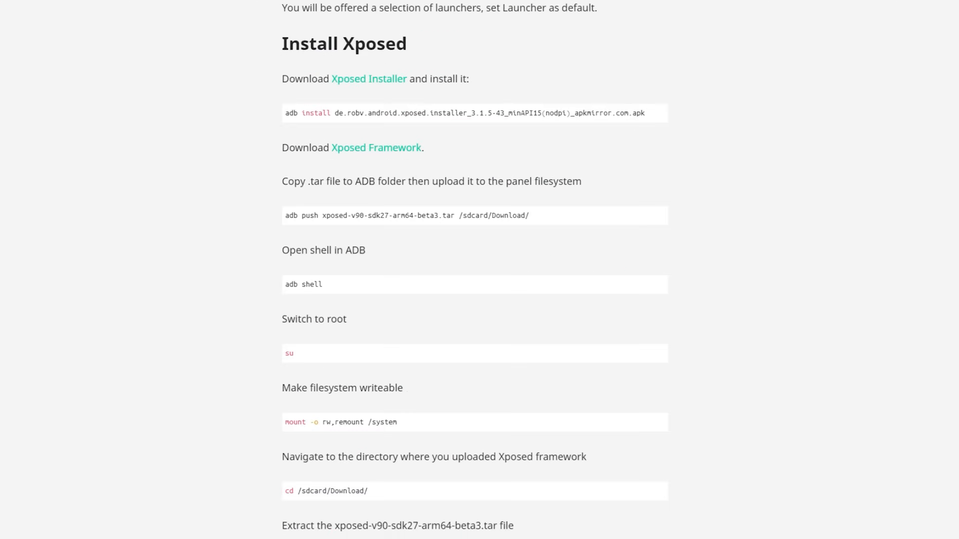
- Scroll the Fully Kiosk site down to the GET FULLY KIOSK APPS section listing Fully Kiosk Browser
scroll("down", 3)
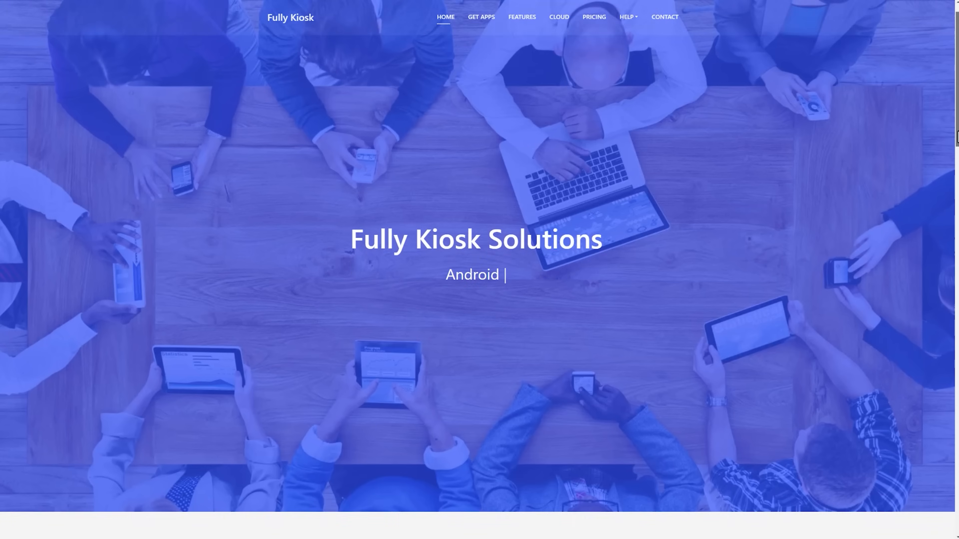
scroll("down", 3)
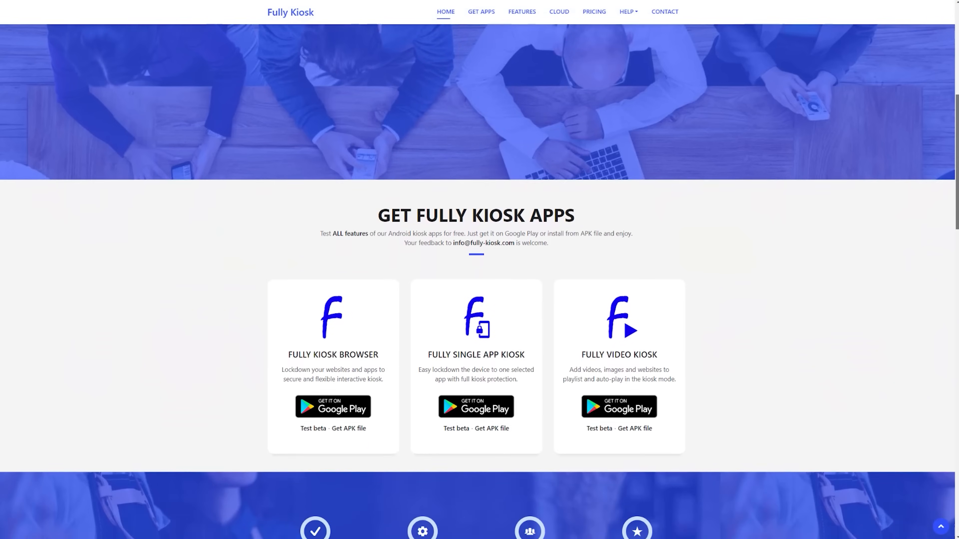
scroll("down", 3)
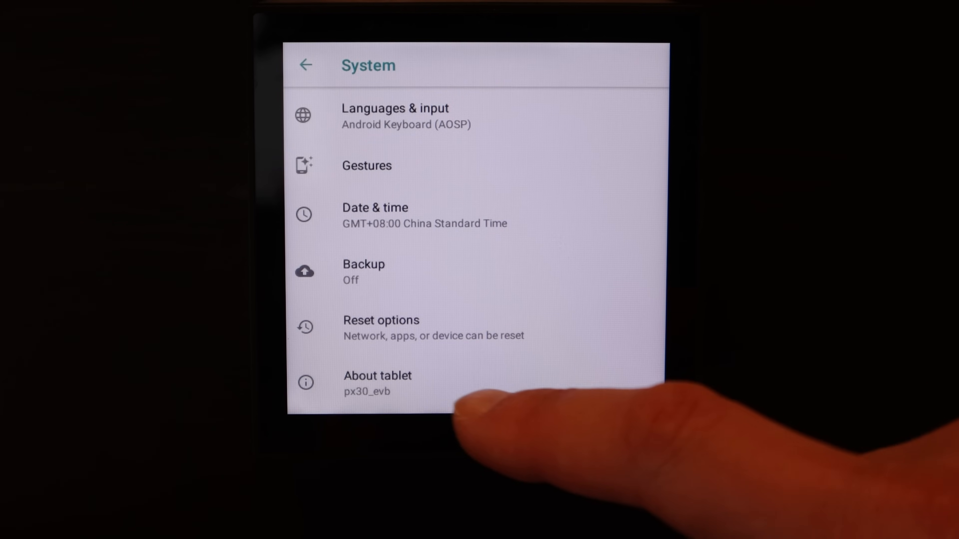
- Select About tablet in the panel's Android System settings
left_click(377, 376)
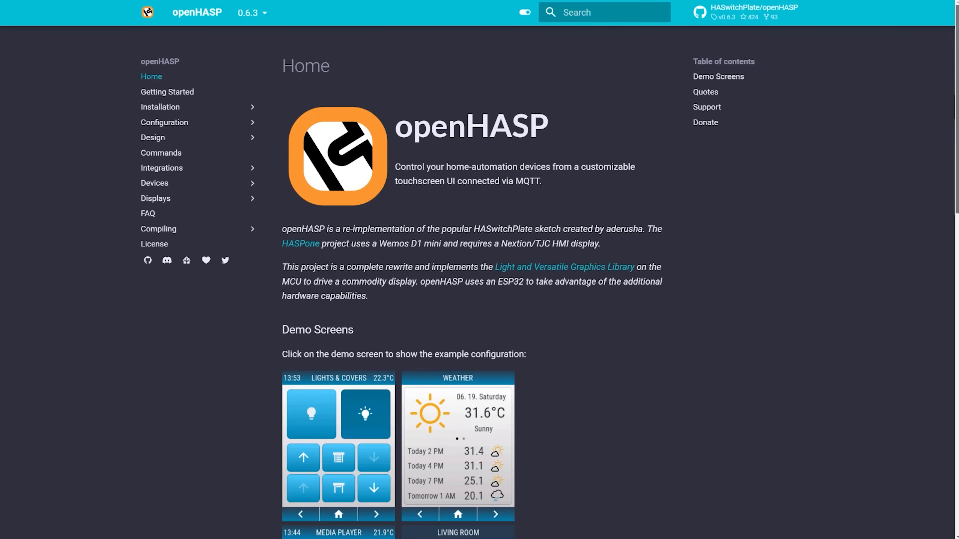
- Scroll the openHASP docs home page down through the Demo Screens images and user quotes
scroll("down", 3)
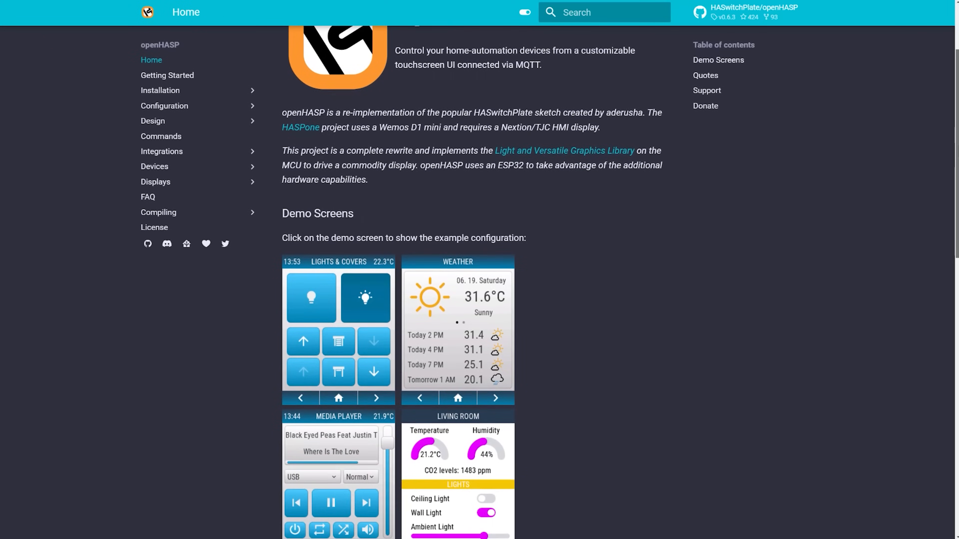
scroll("down", 3)
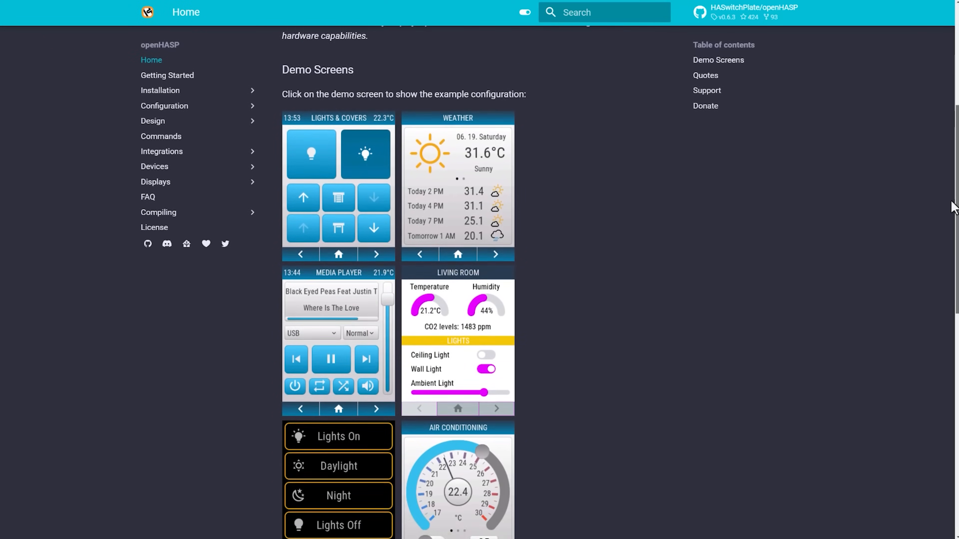
scroll("down", 3)
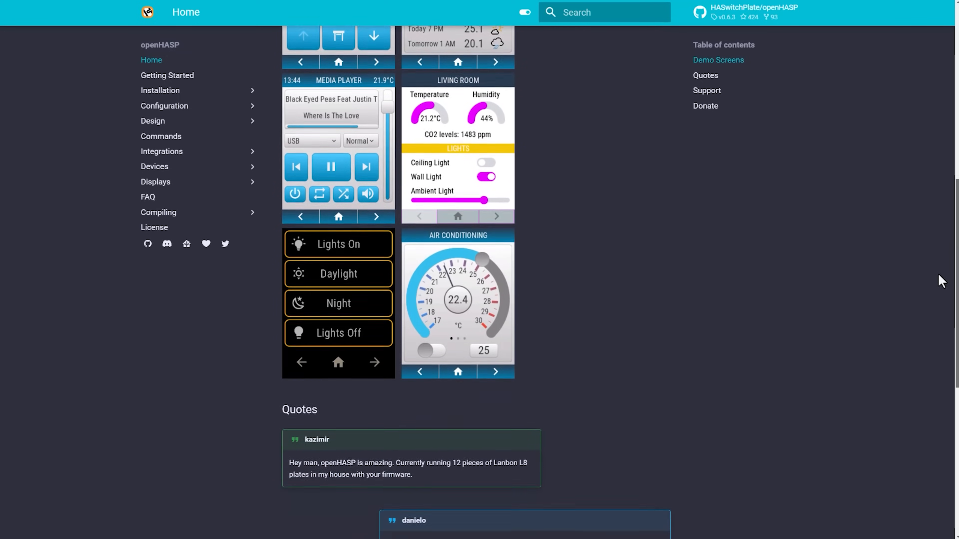
scroll("down", 3)
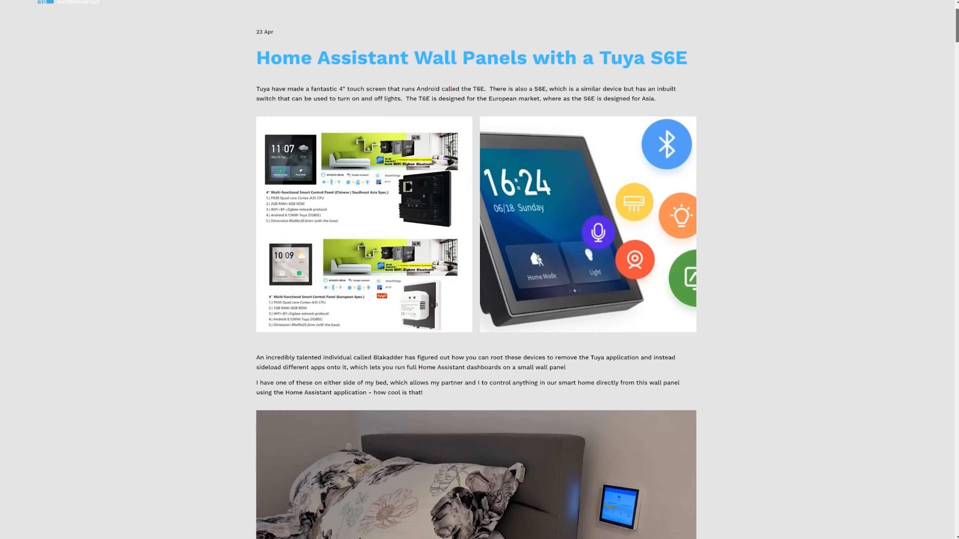
- Scroll the Tuya article past Required Hardware, Prerequisites and ADB commands to the Reassemble and Wifi section
scroll("down", 3)
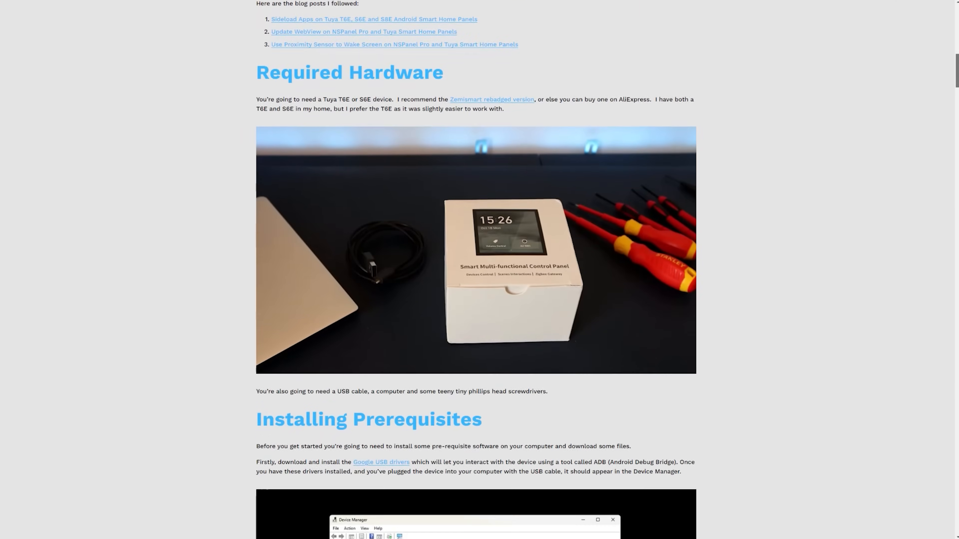
scroll("down", 3)
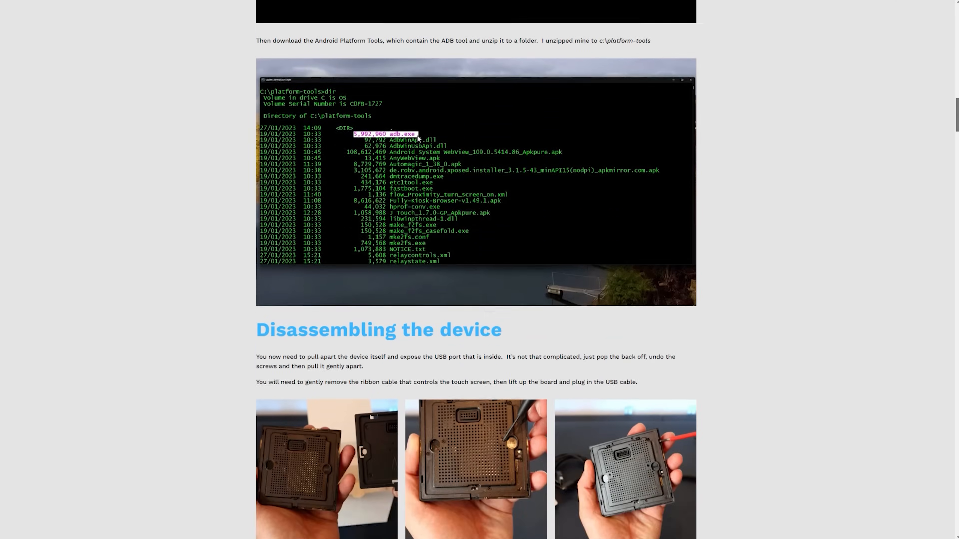
scroll("down", 3)
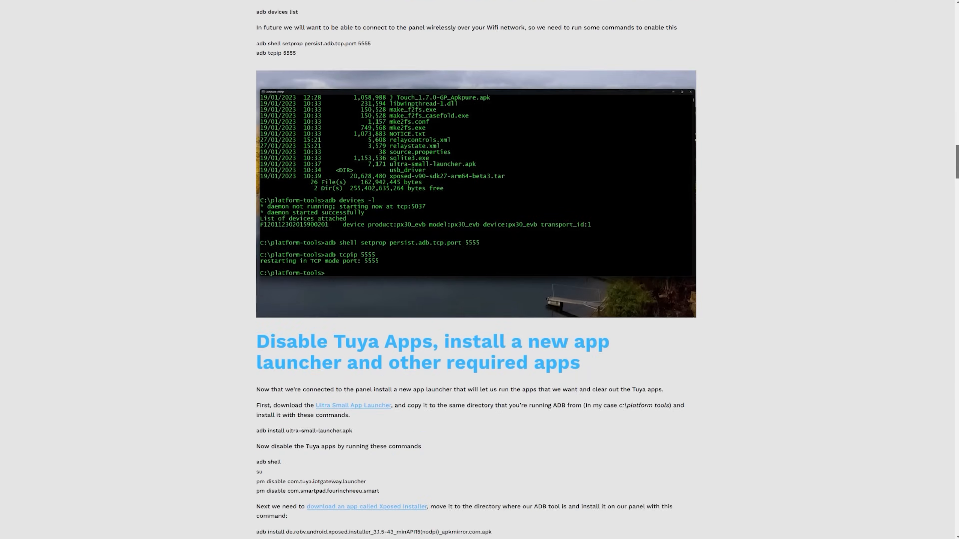
scroll("down", 3)
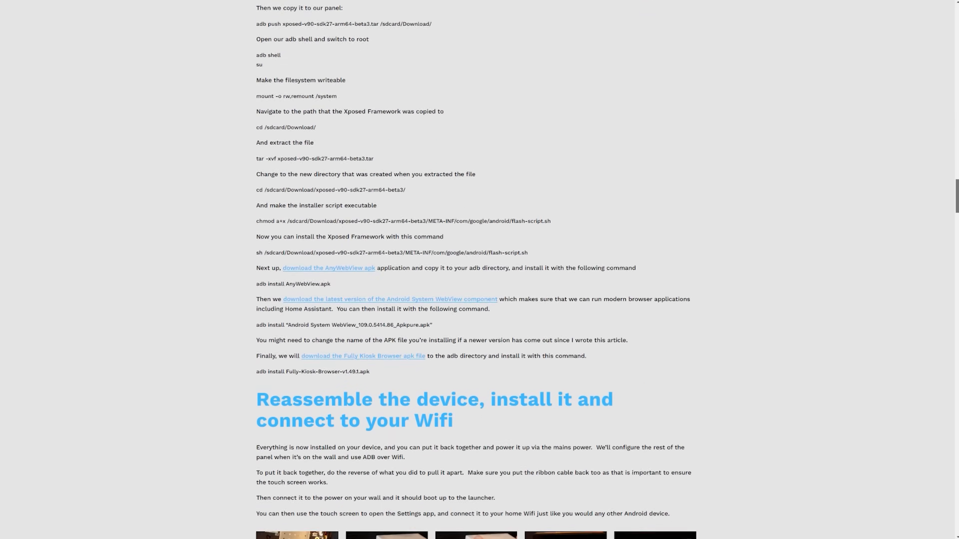
scroll("down", 3)
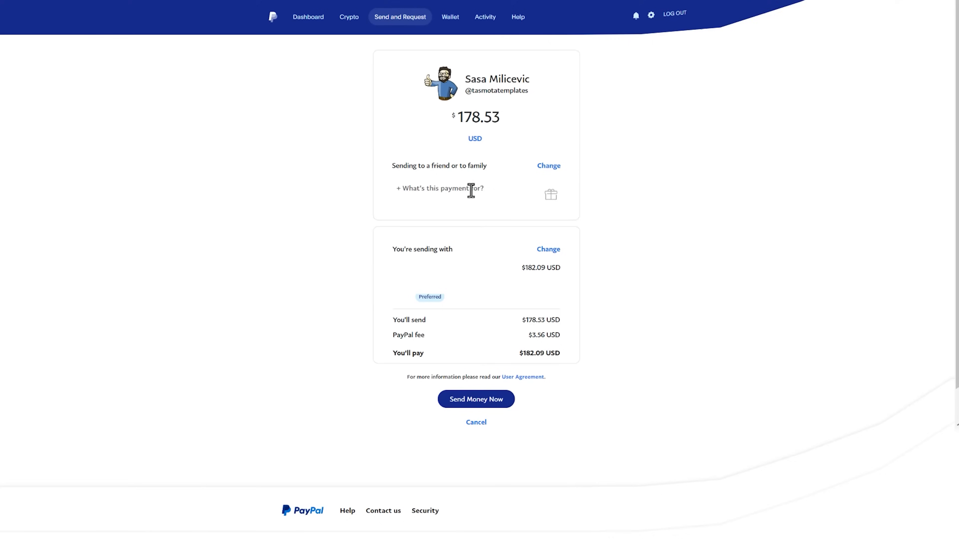
- Add the note 'Thanks so much for everything you do for the community!' to the $178.53 payment
type("Thanks so much for everyti")
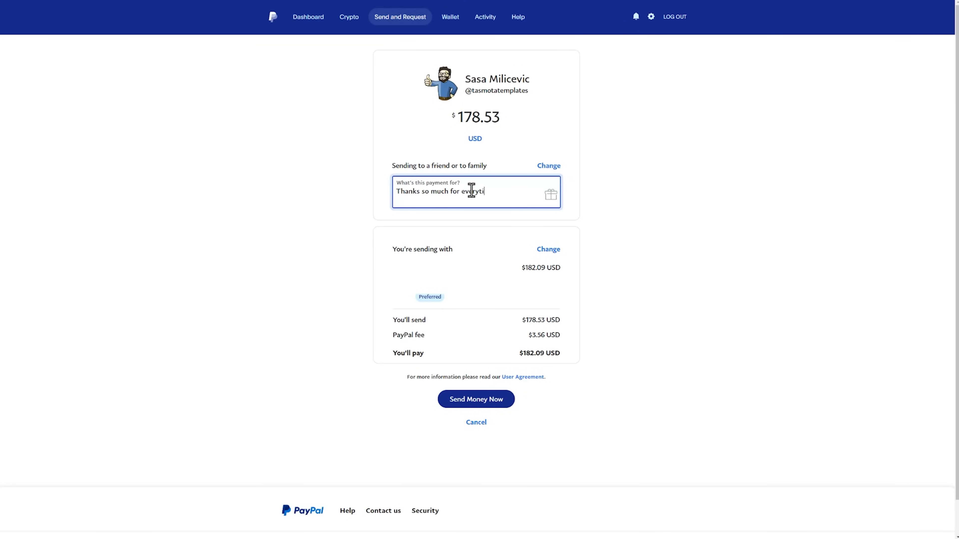
type("hing you do for the community!")
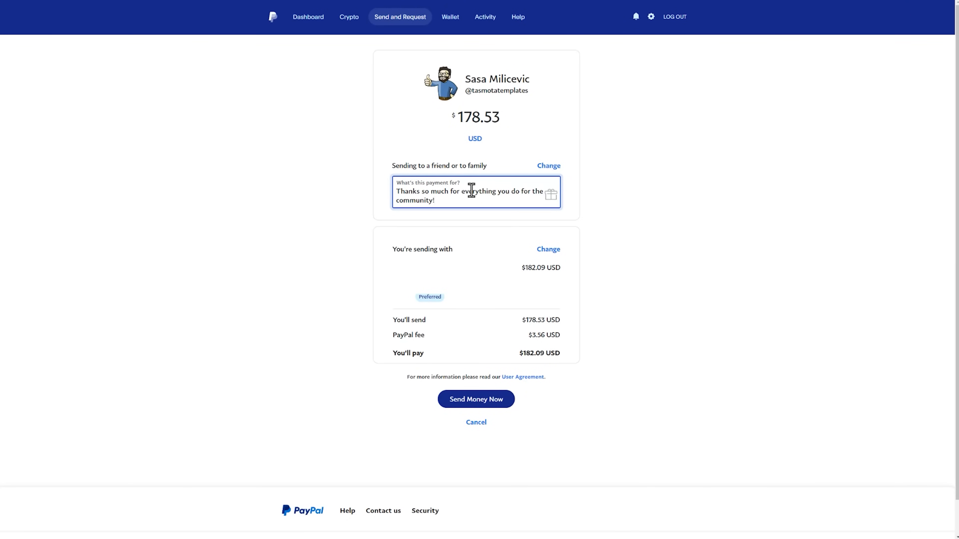
left_click(476, 398)
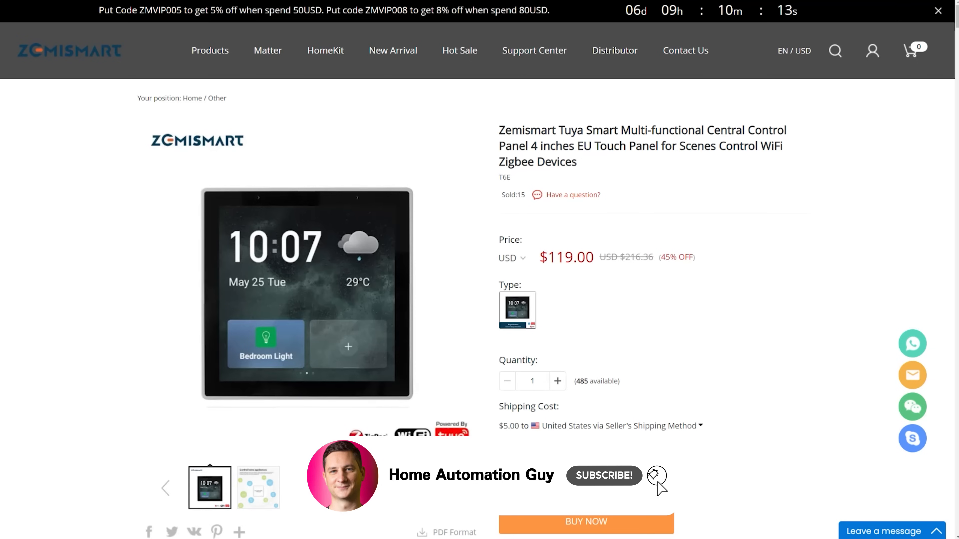
- Cycle through several product photos of the Tuya T6E panel in the Zemismart gallery
left_click(258, 487)
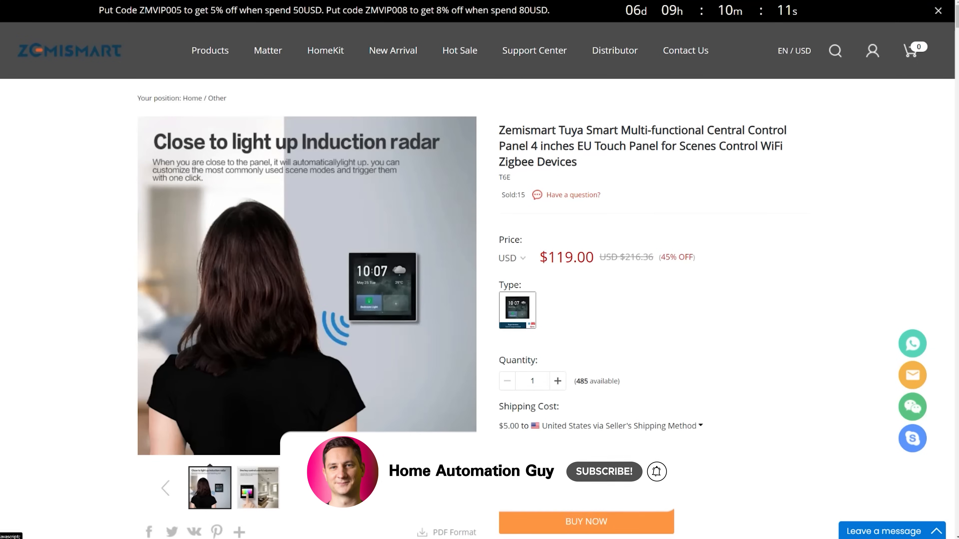
left_click(447, 488)
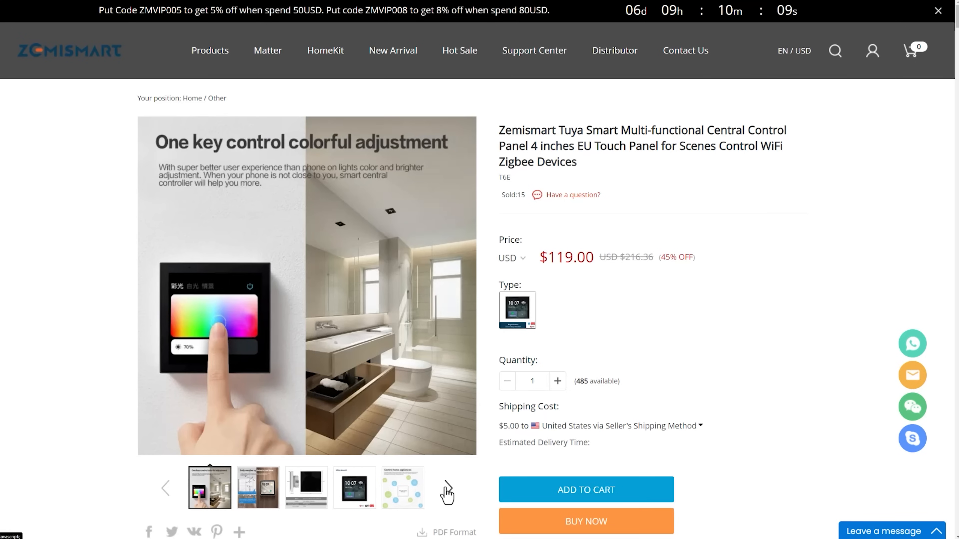
left_click(446, 488)
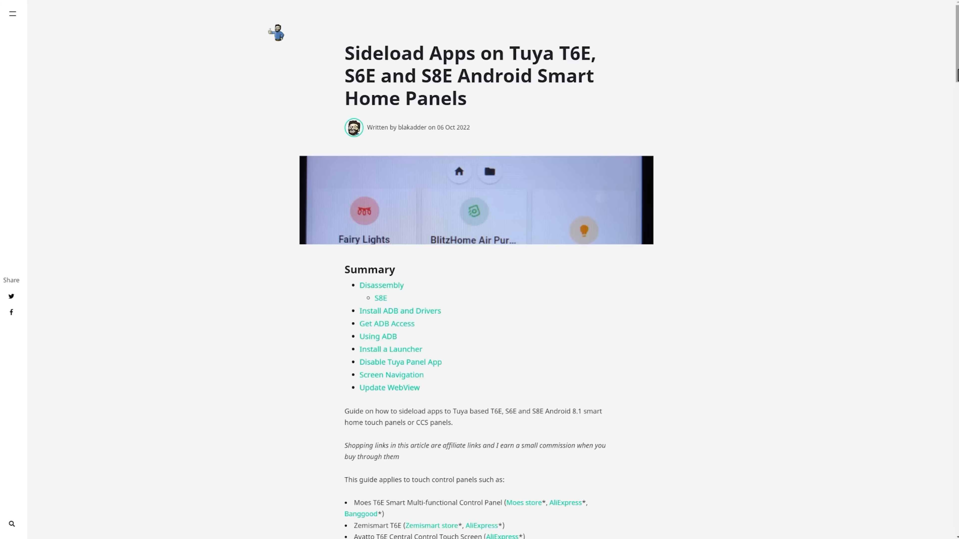
- Scroll the Blakadder sideload guide to the compatible T6E/S6E/S8E panel list and Disassembly section
scroll("down", 3)
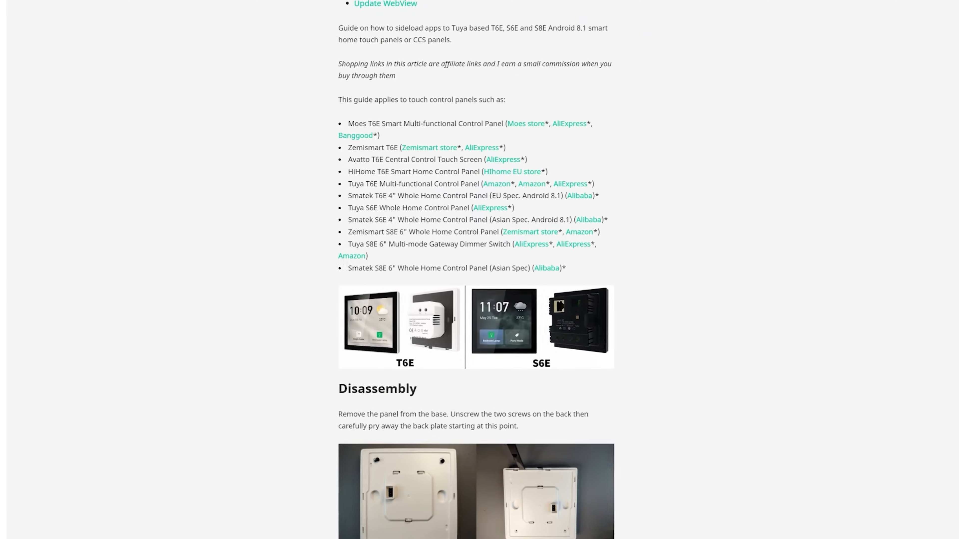
scroll("up", 3)
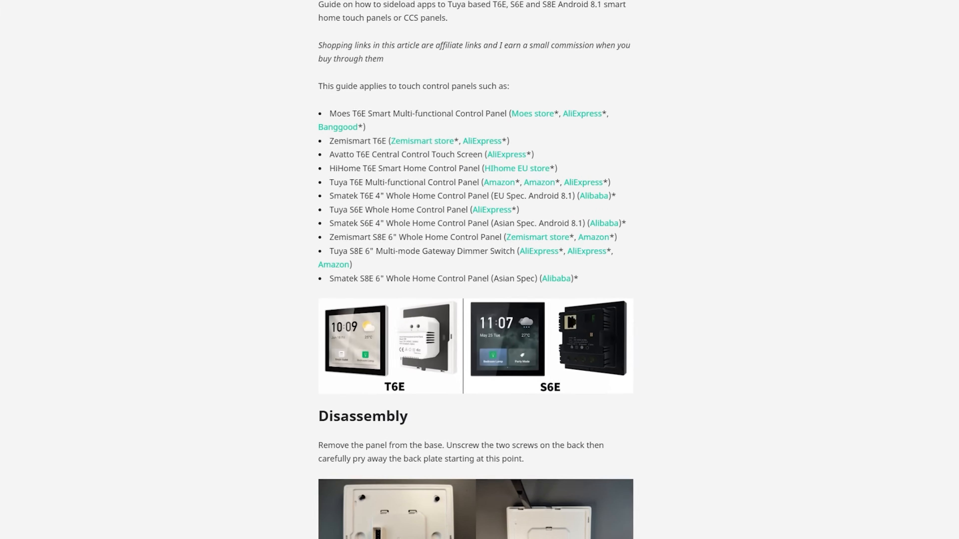
scroll("down", 3)
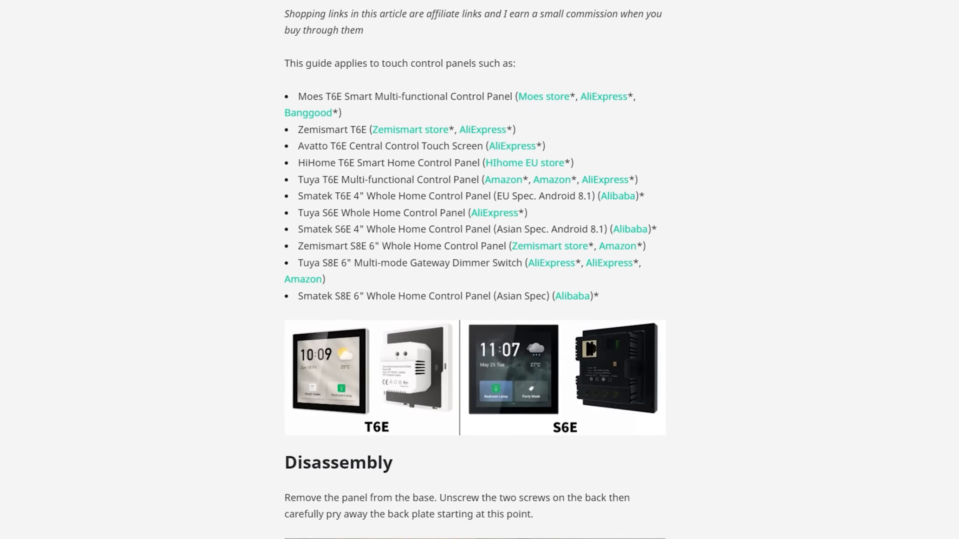